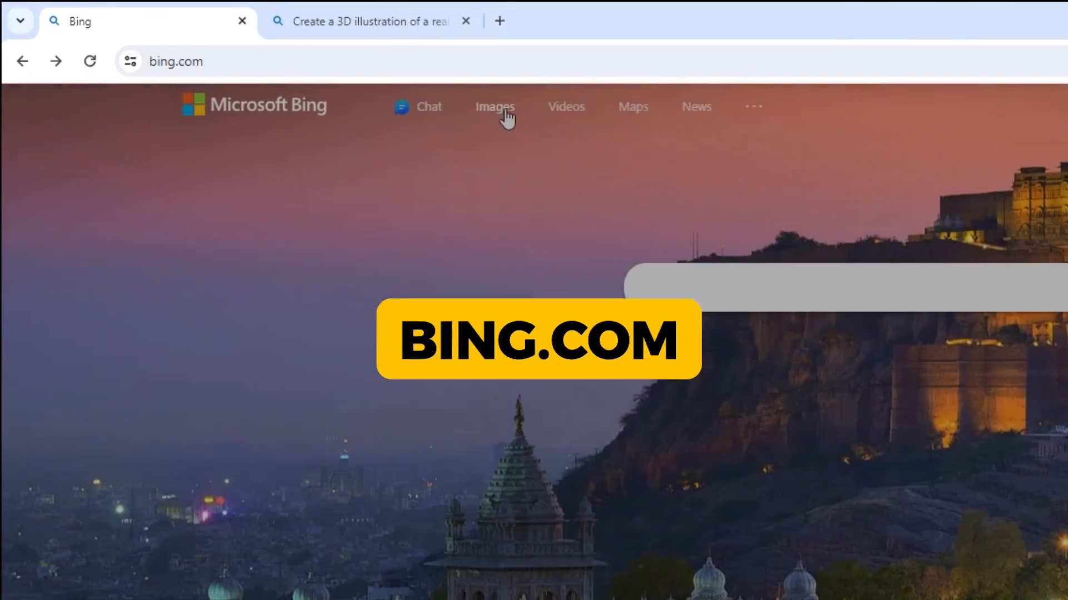
- Go to the Images section from the Bing home page navigation
click(494, 106)
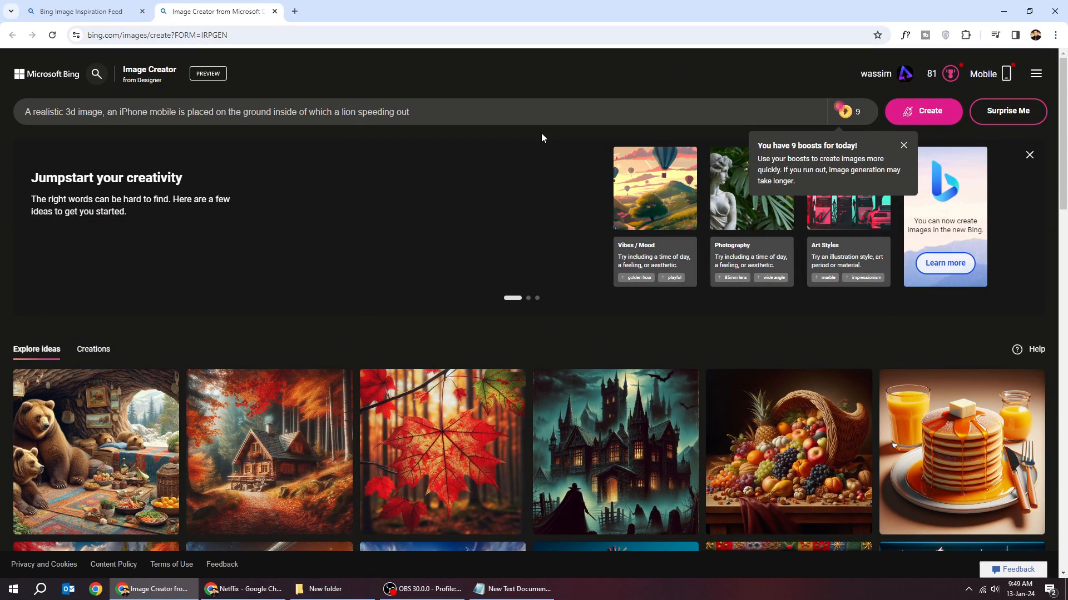
- Start generating four images from the lion-speeding-out-of-an-iPhone prompt with Create
click(923, 111)
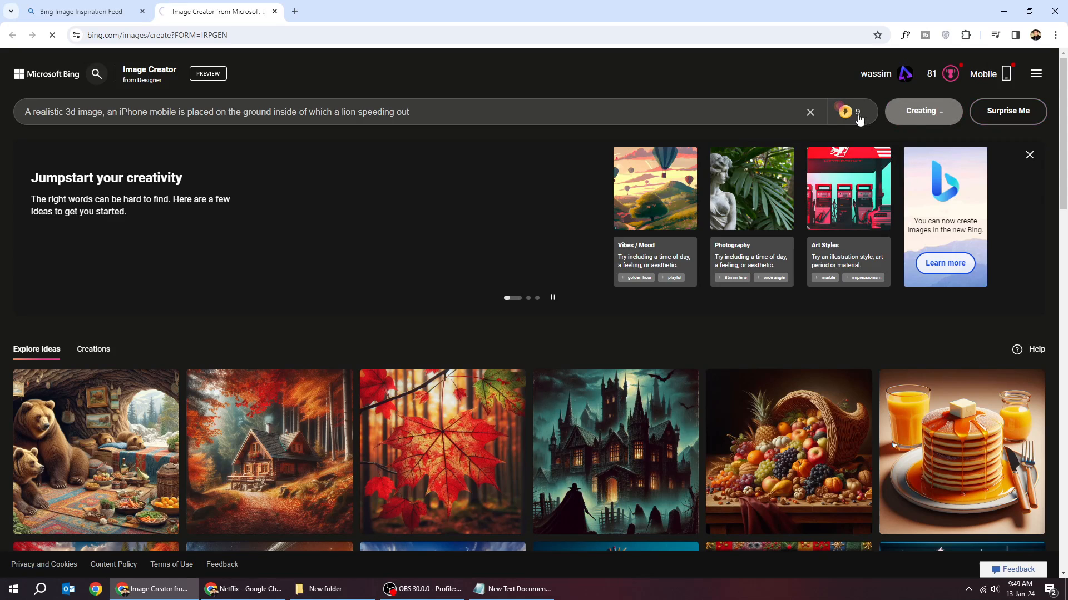
click(922, 112)
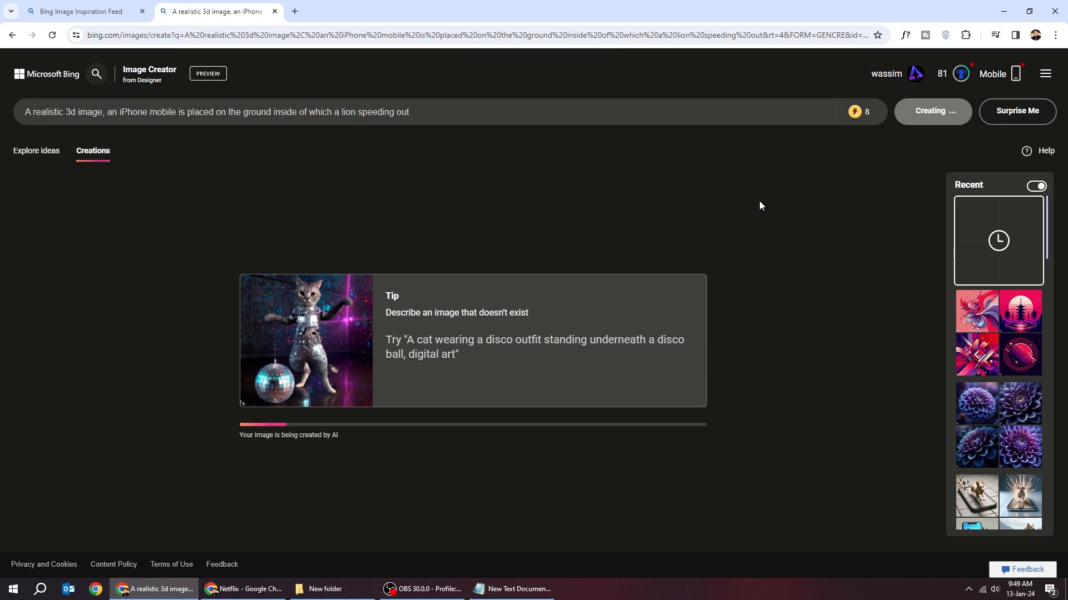
mouse_move(573, 359)
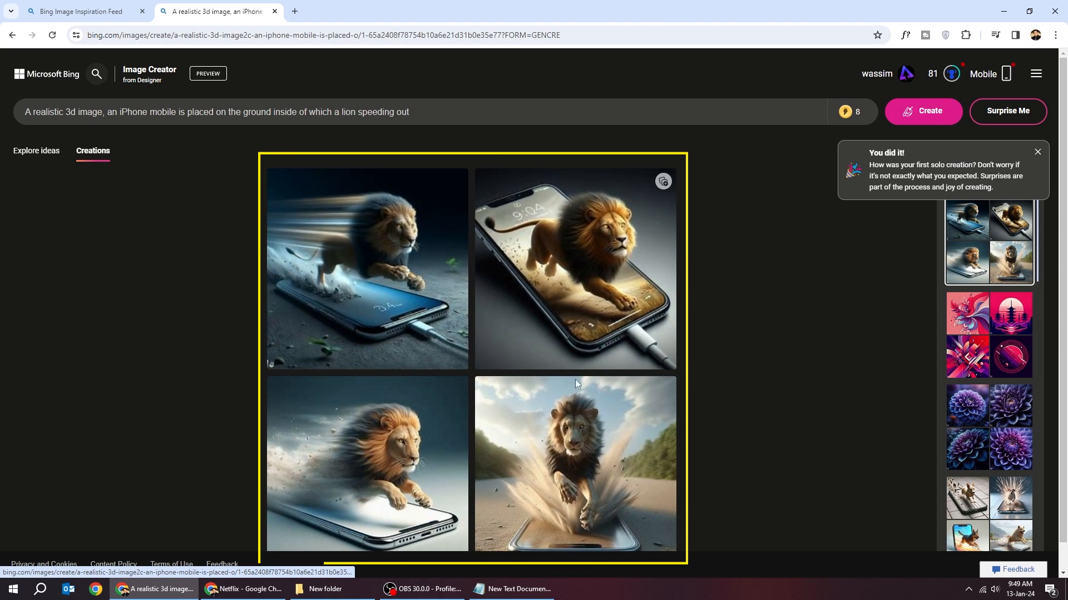
- View the lion-on-golden-screen result enlarged, then the lion above a white phone
click(574, 268)
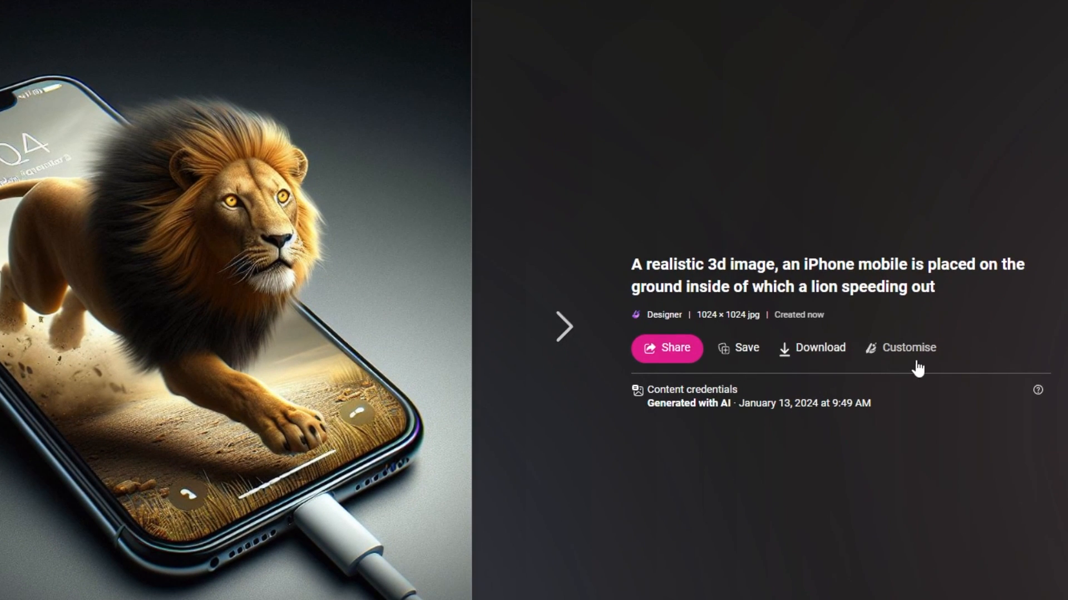
click(564, 326)
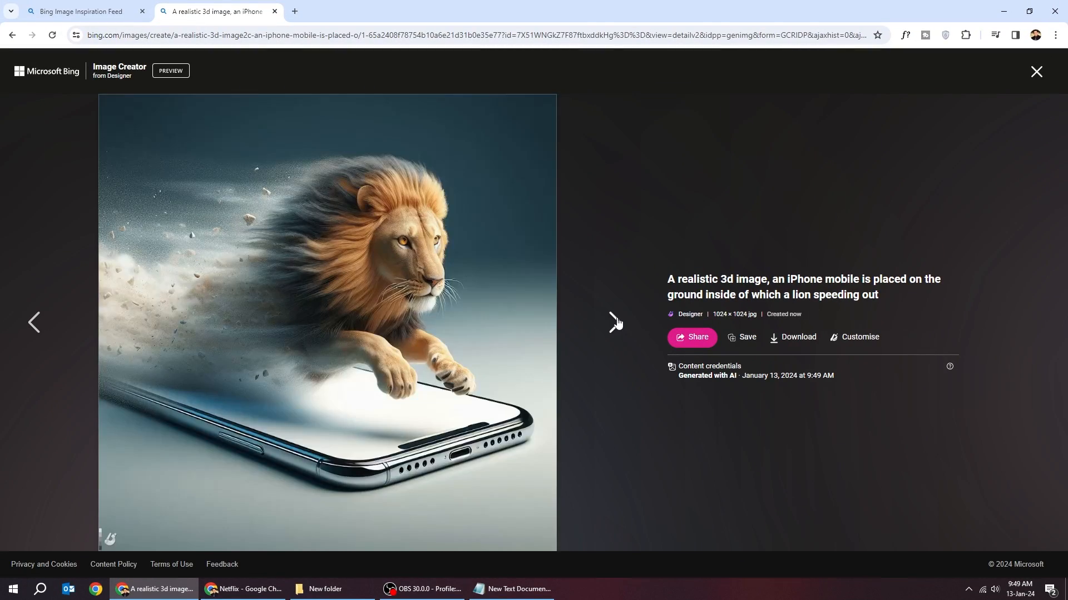